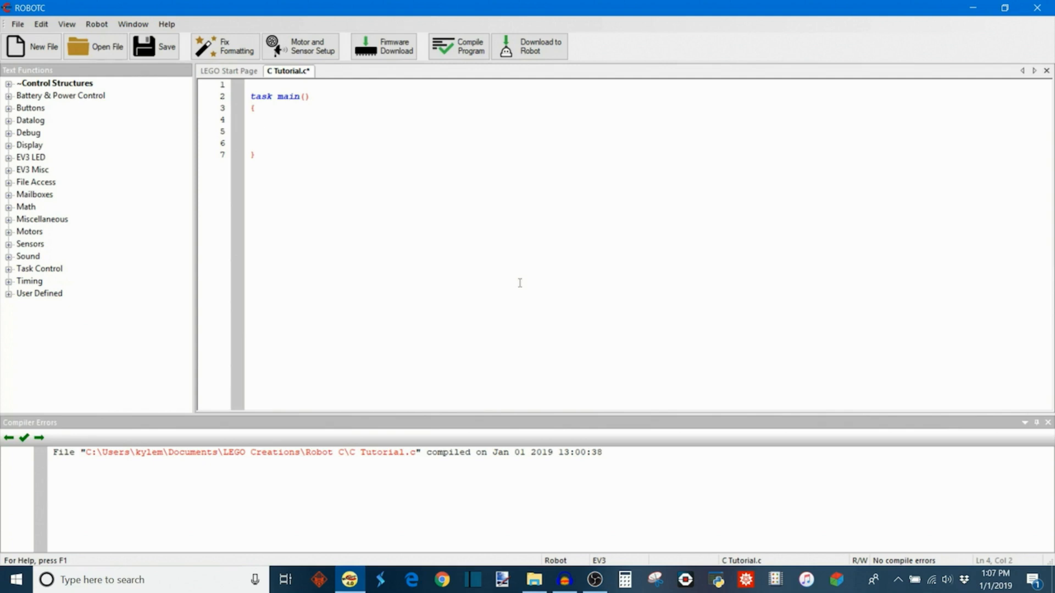
Write time(); as the first statement inside task main on line 4.
click(262, 119)
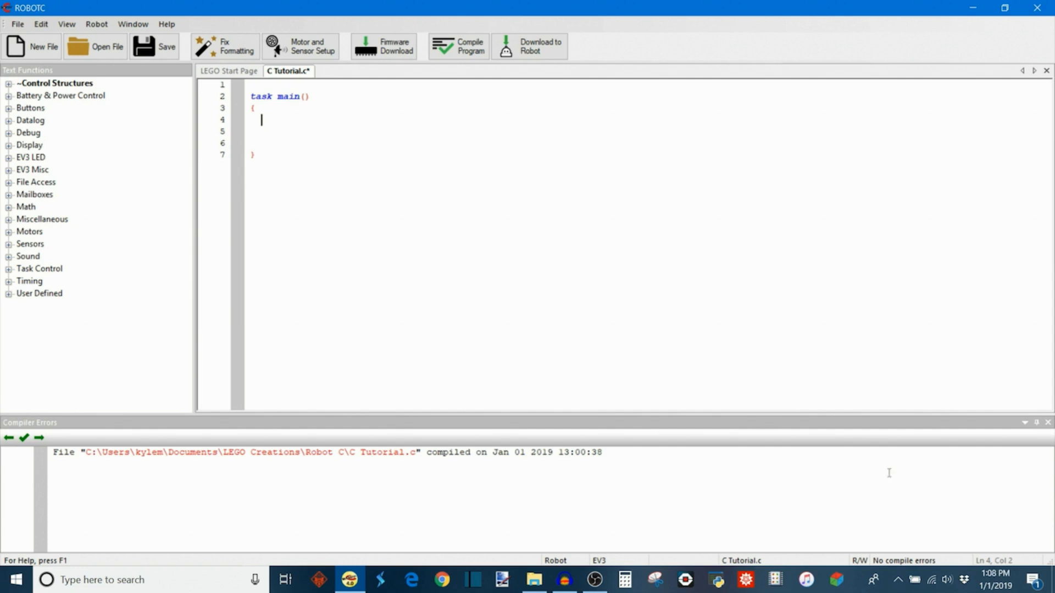
mouse_move(707, 278)
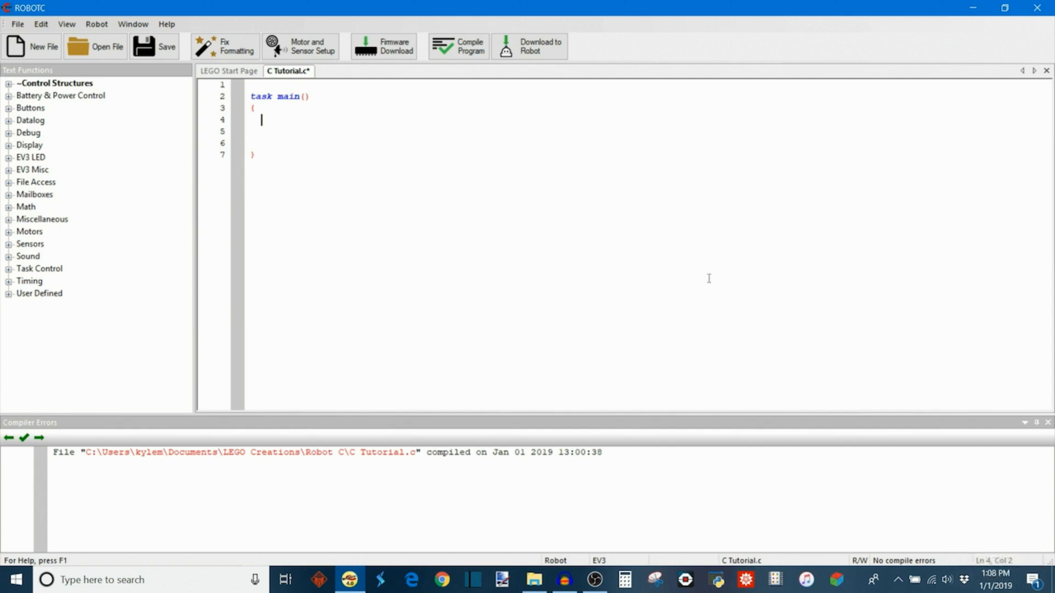
mouse_move(403, 271)
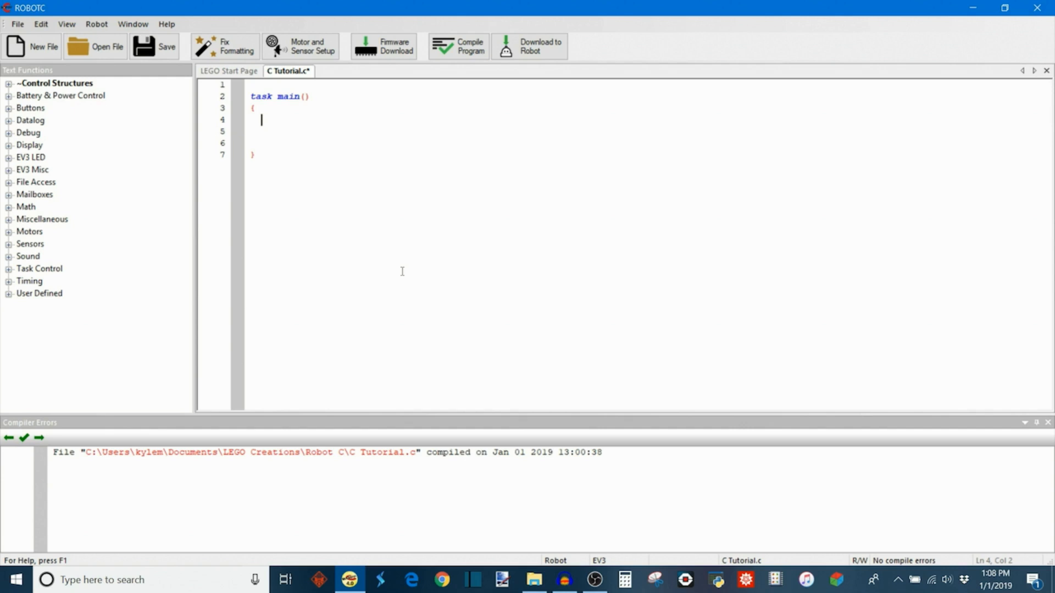
text(time();)
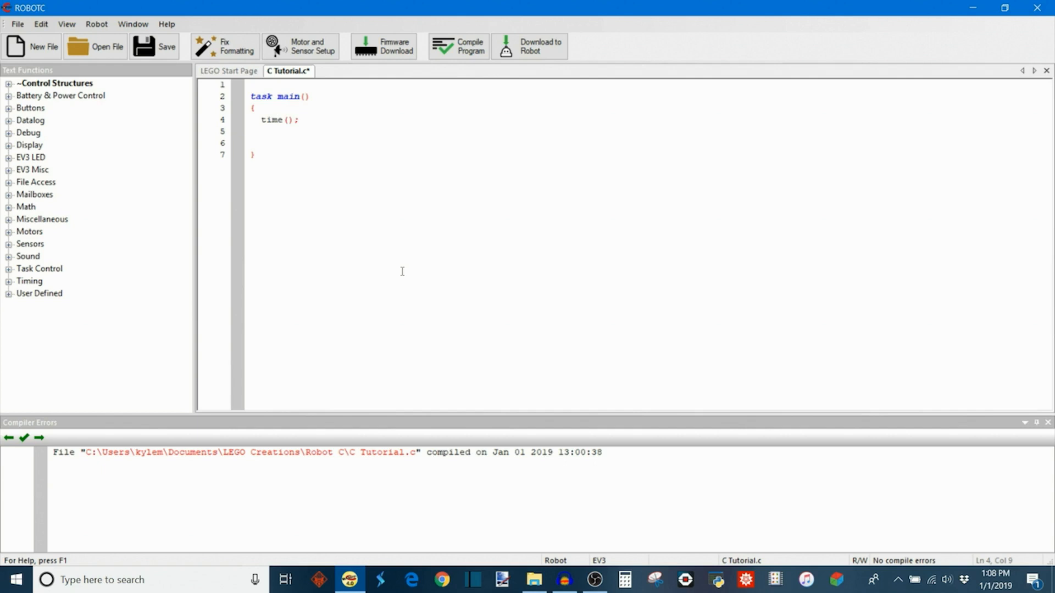
click(299, 120)
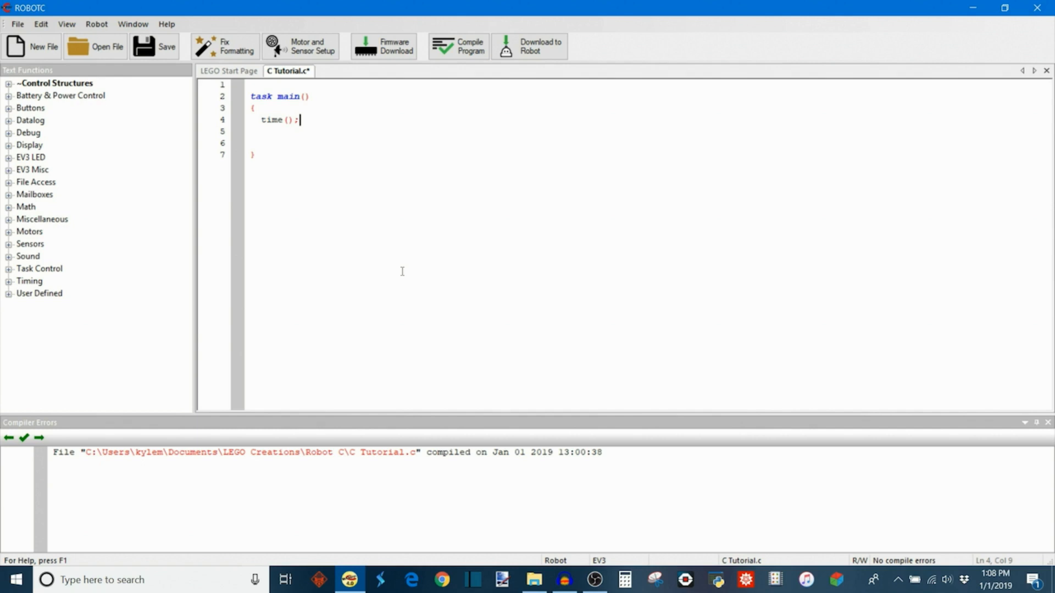
click(274, 120)
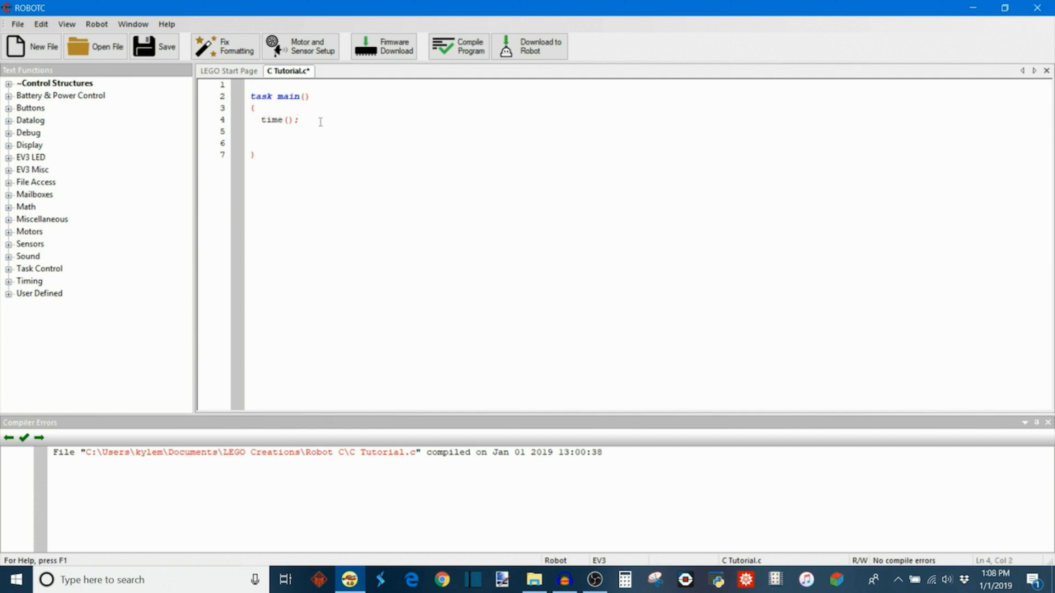
Replace the time(); statement on line 4 with clock();.
key(Backspace)
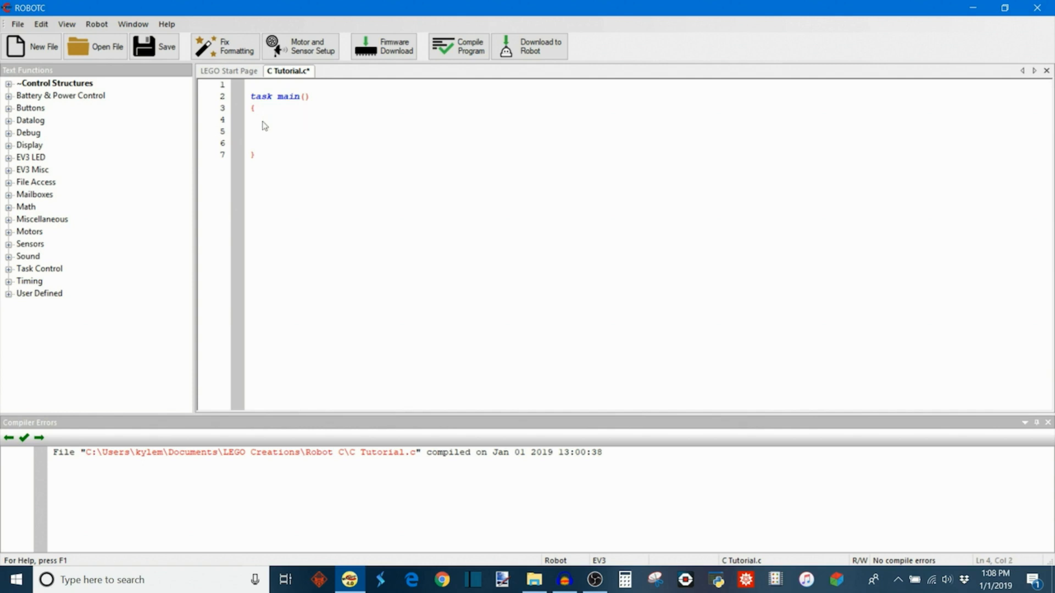
text(clock)
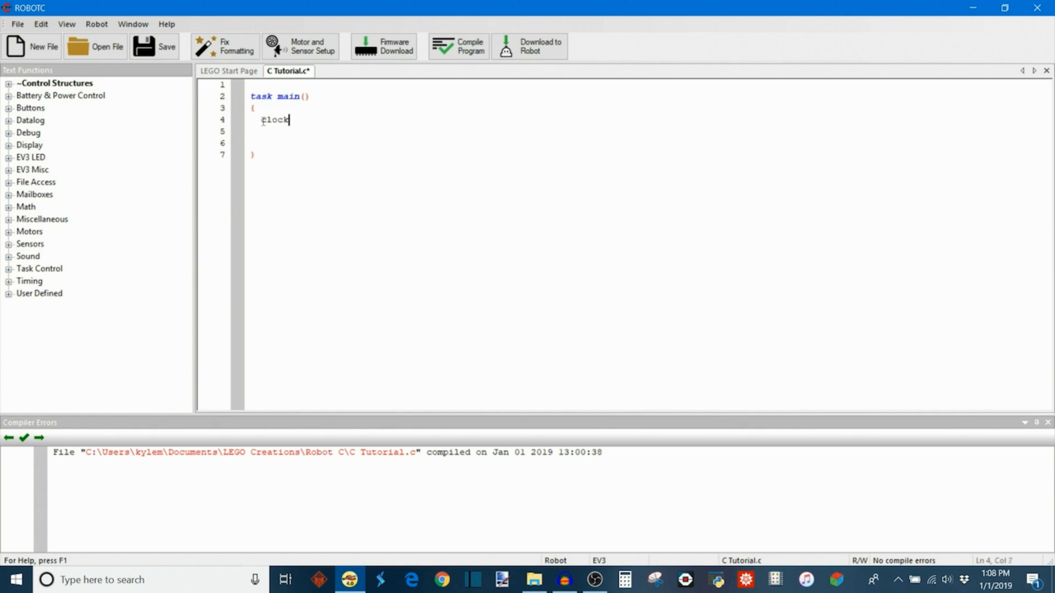
text(();)
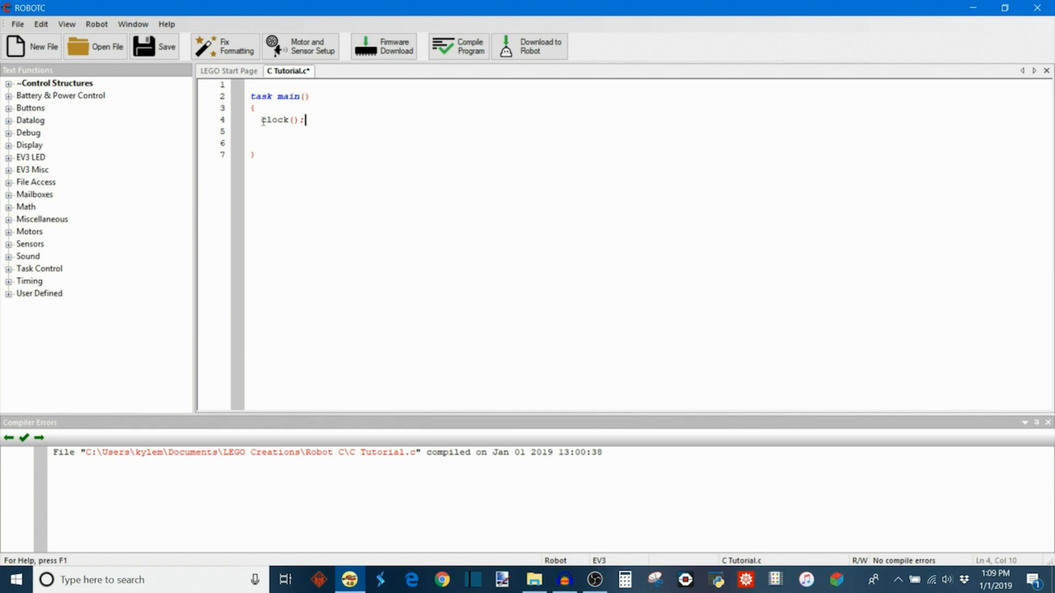
mouse_move(319, 119)
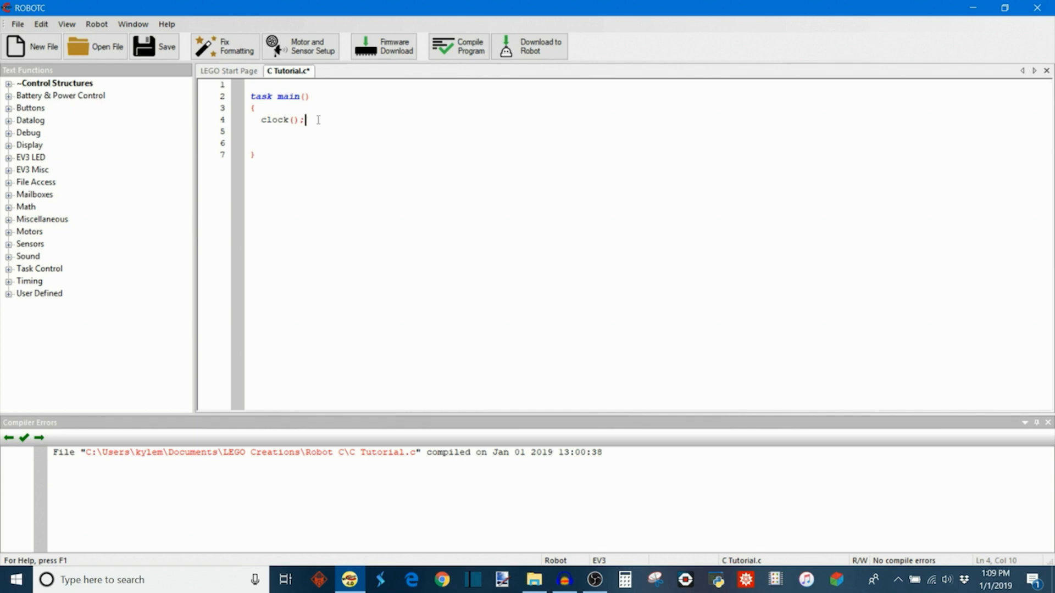
Replace clock(); with clearTimer(T1); using the clearTimer autocomplete suggestion.
double_click(276, 119)
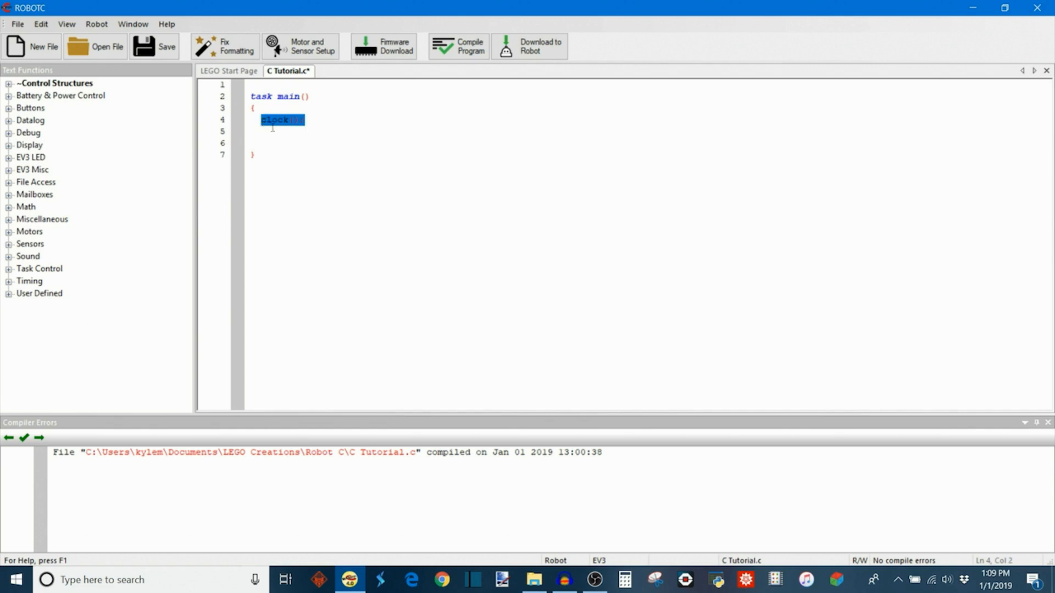
text(rese)
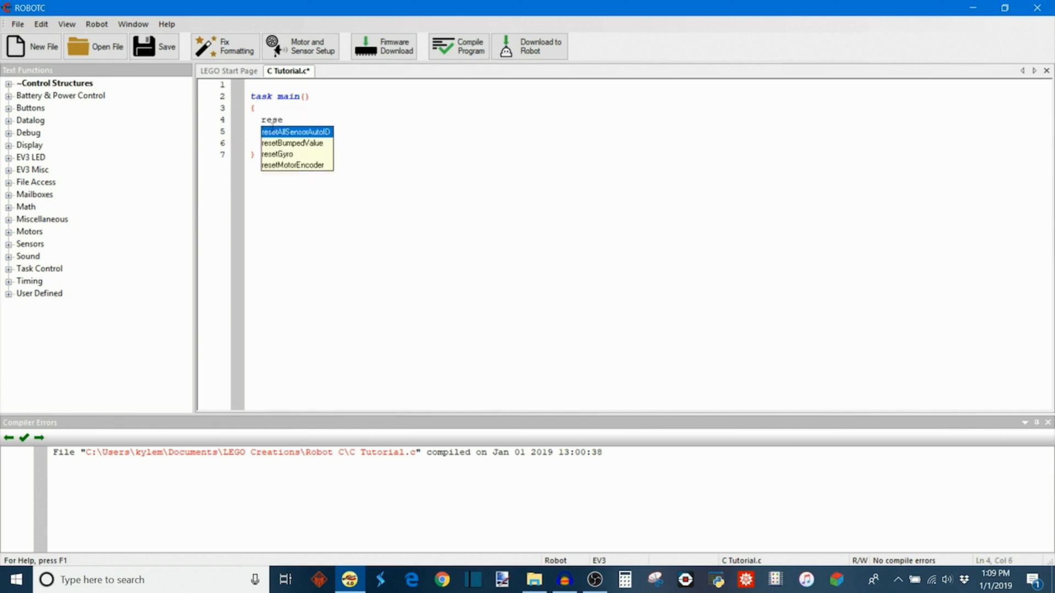
text(t)
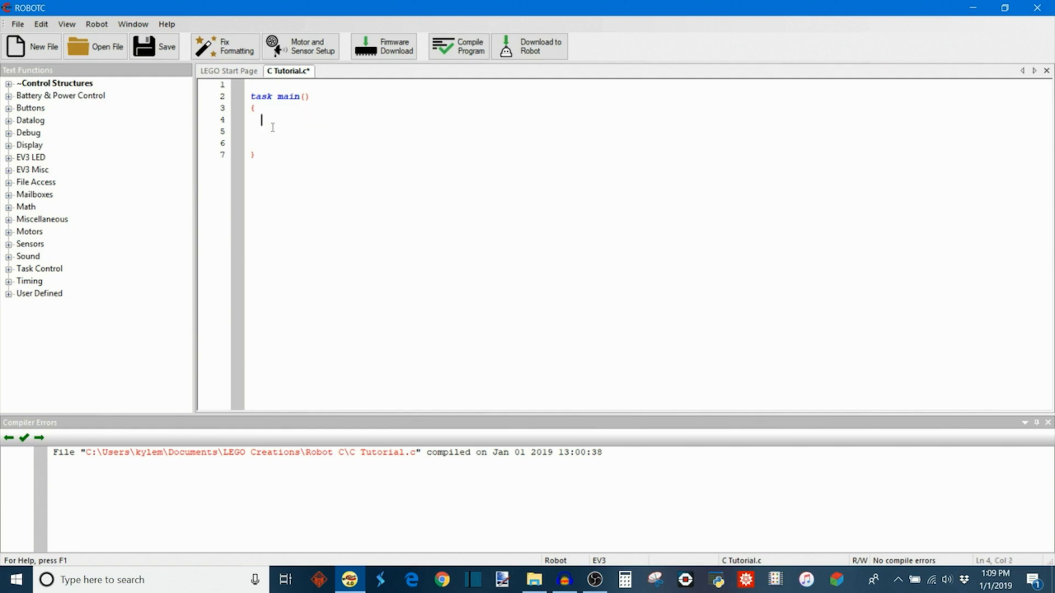
text(clear)
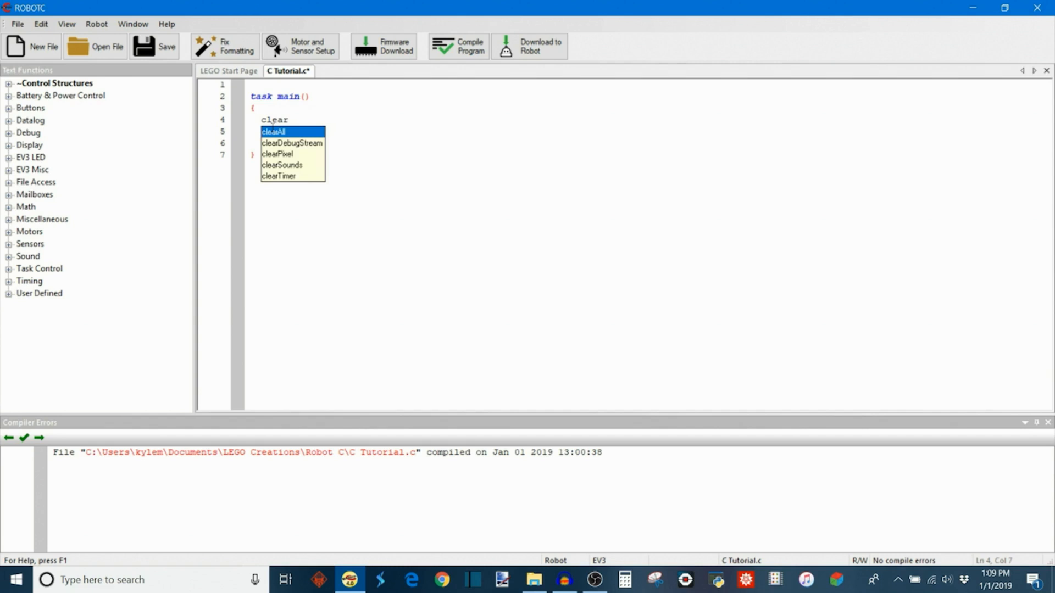
click(278, 176)
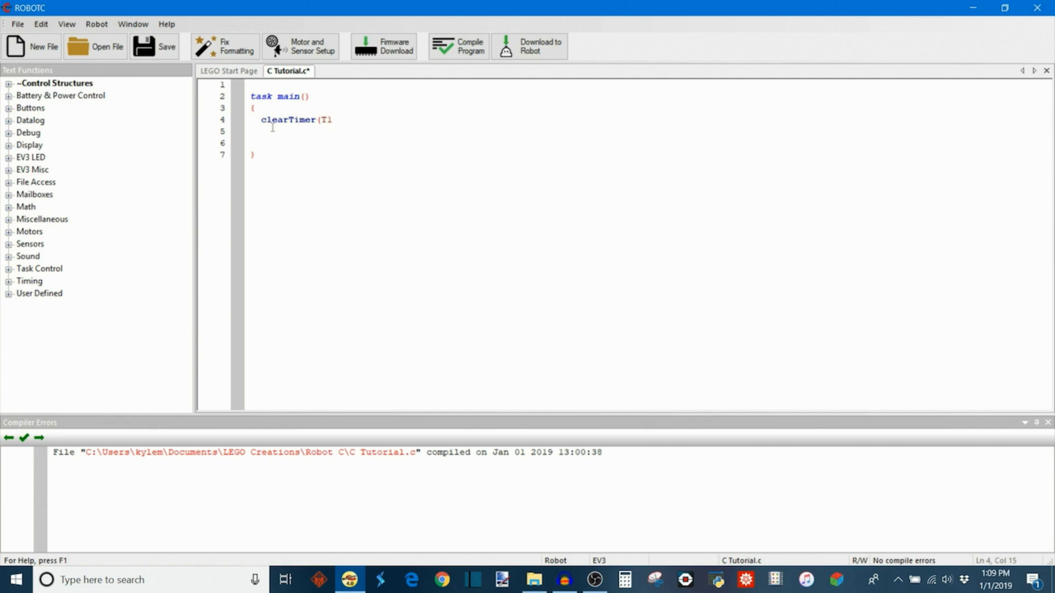
text();)
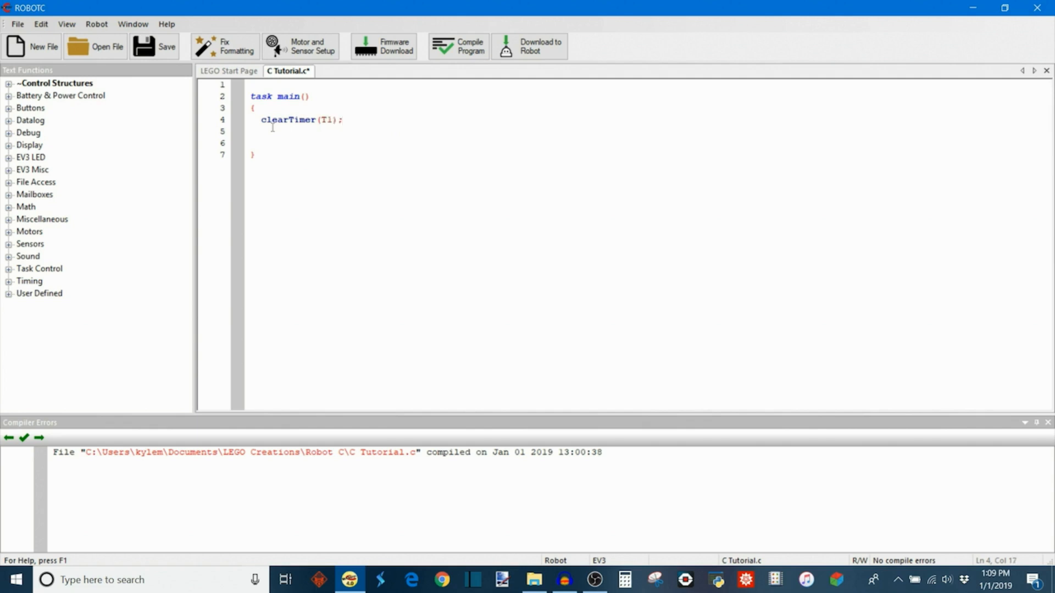
key(Return)
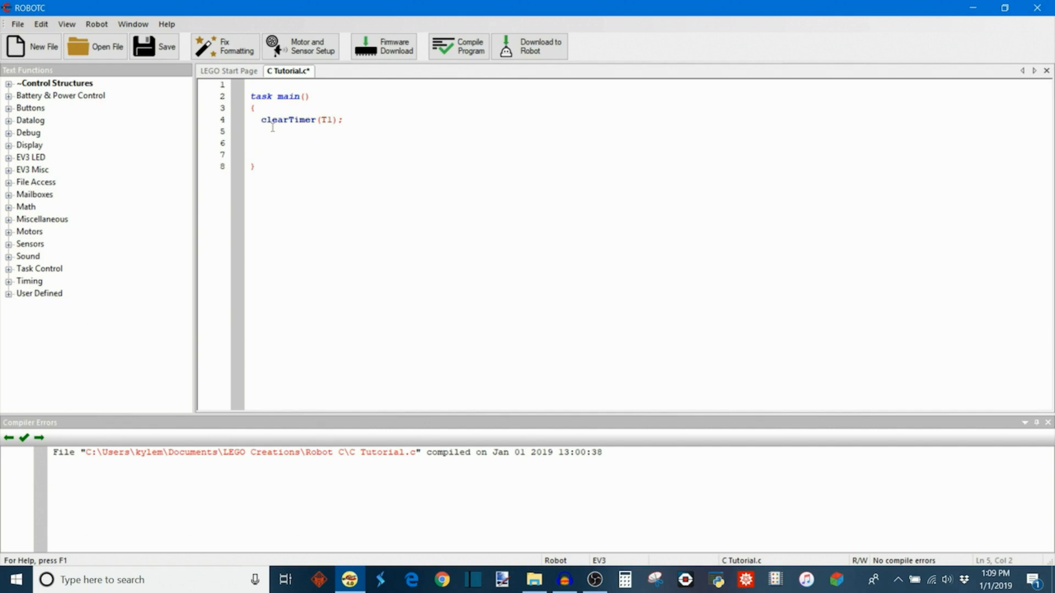
Write time1[T1] on the new line 5 below clearTimer(T1);.
click(262, 131)
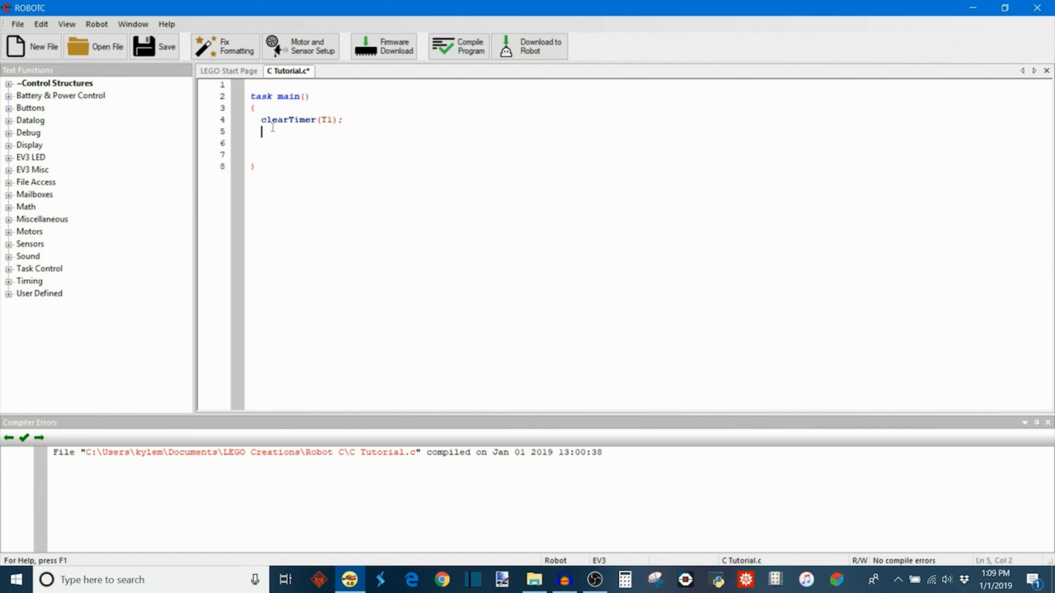
text(c)
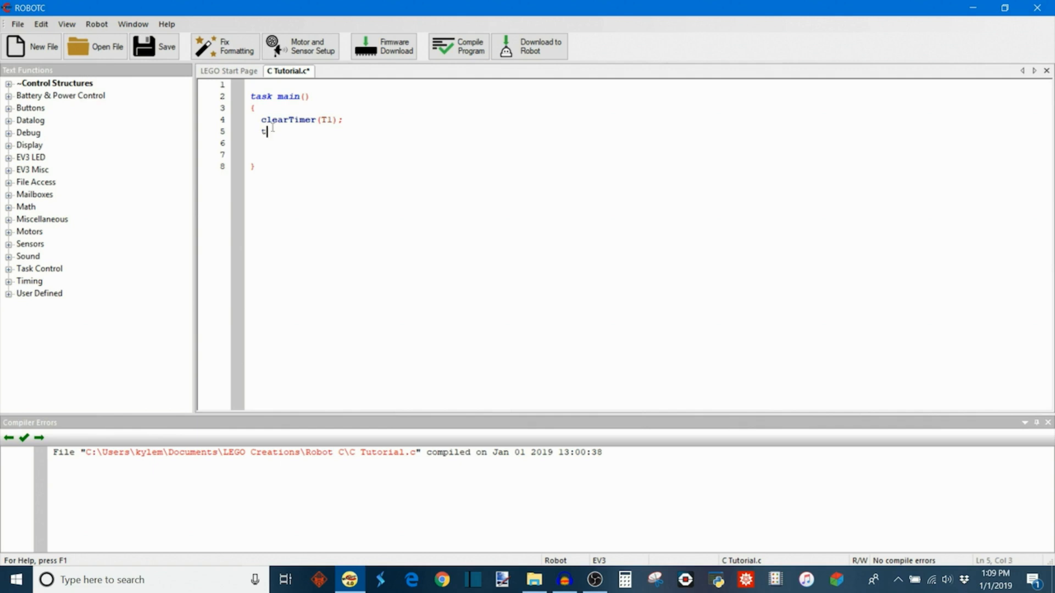
text(time)
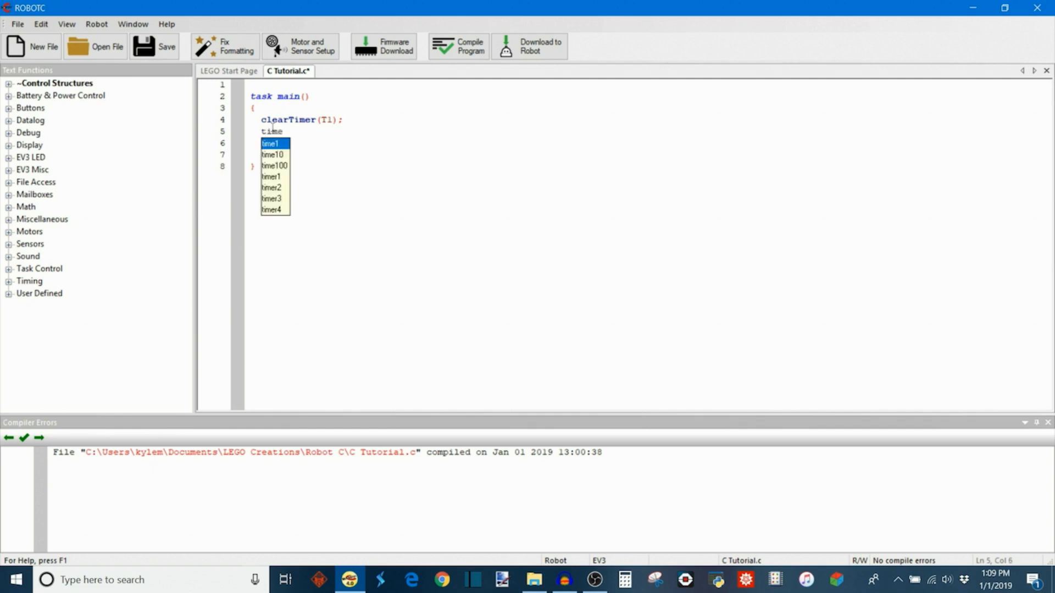
text(1)
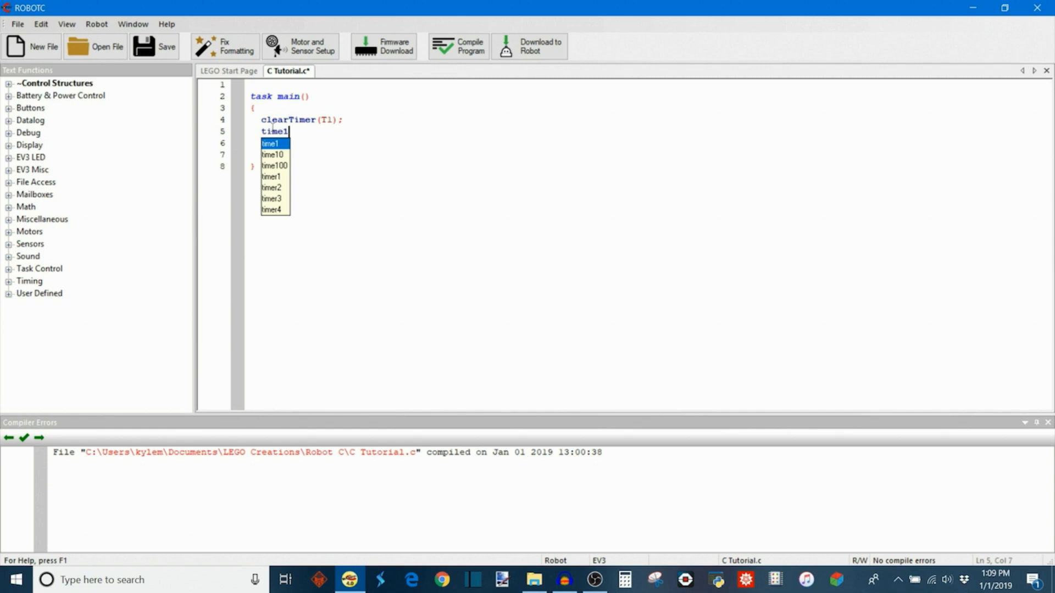
text([T1]\)
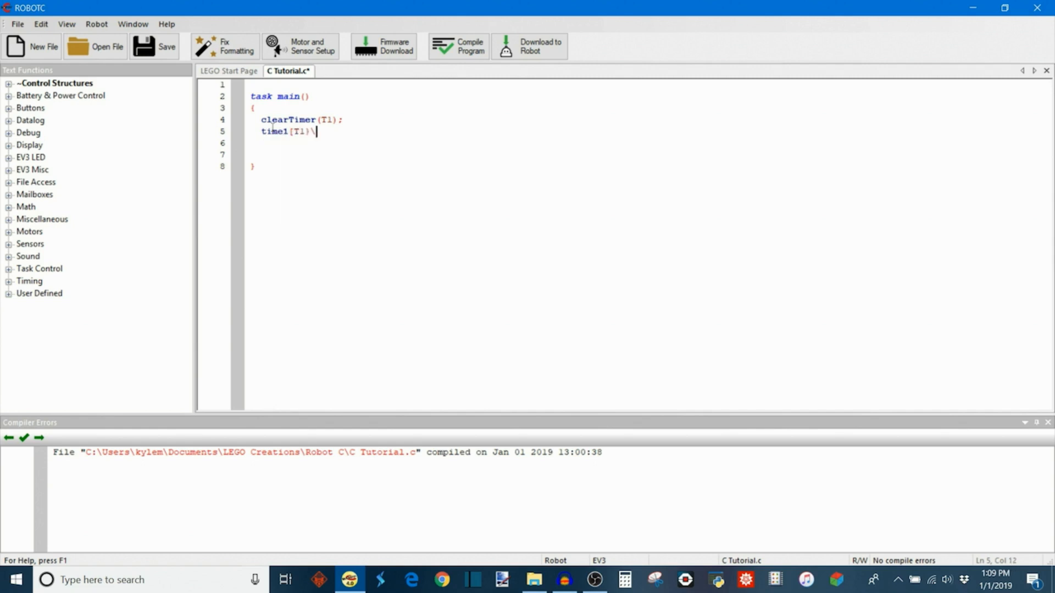
key(Backspace)
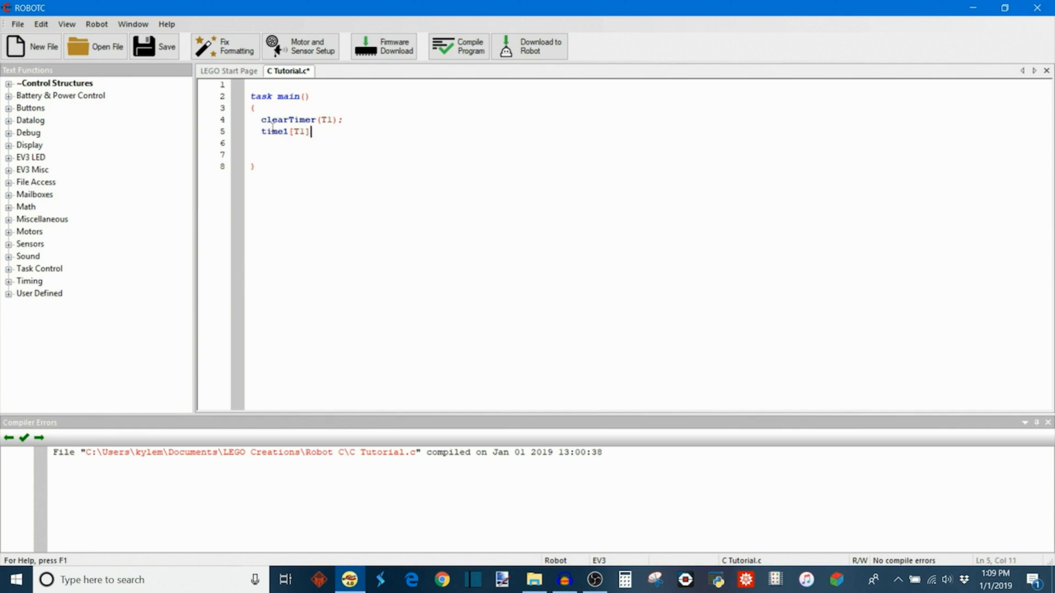
Compile to check errors, then write sleep(1000); inside task main.
click(460, 47)
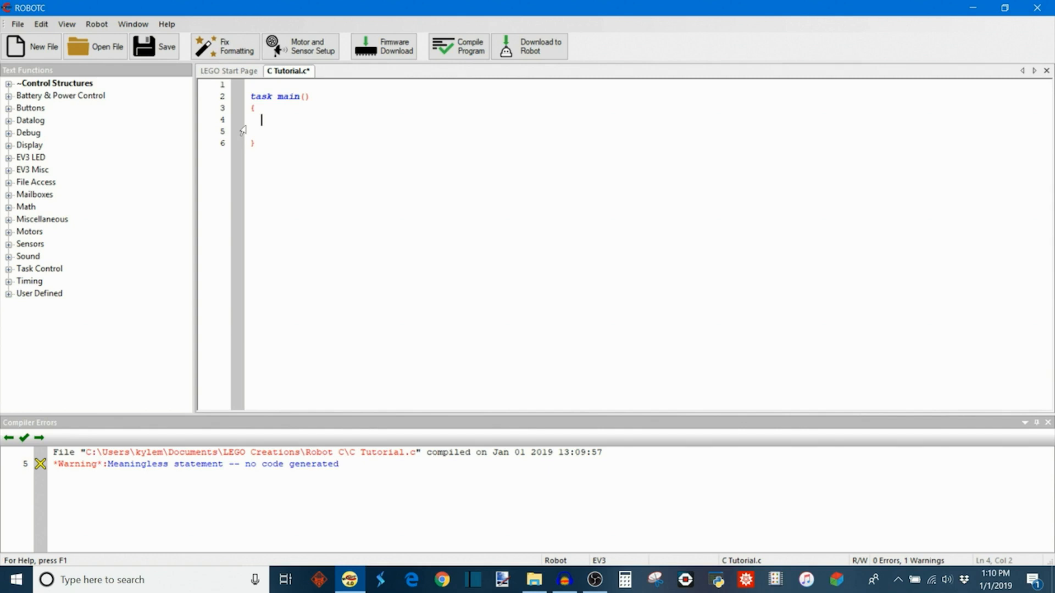
text(sleep()
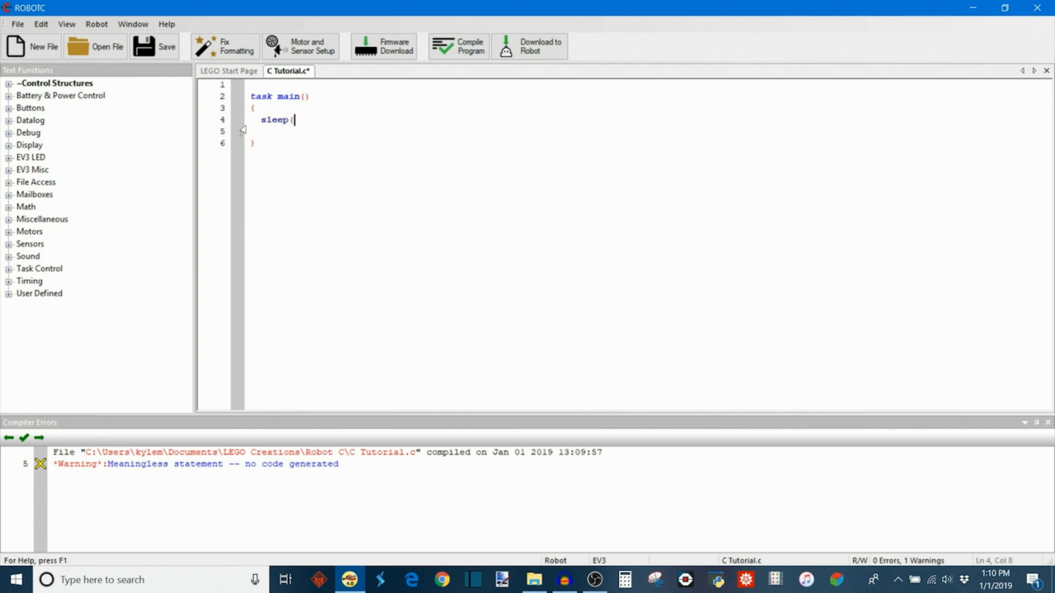
text(1)
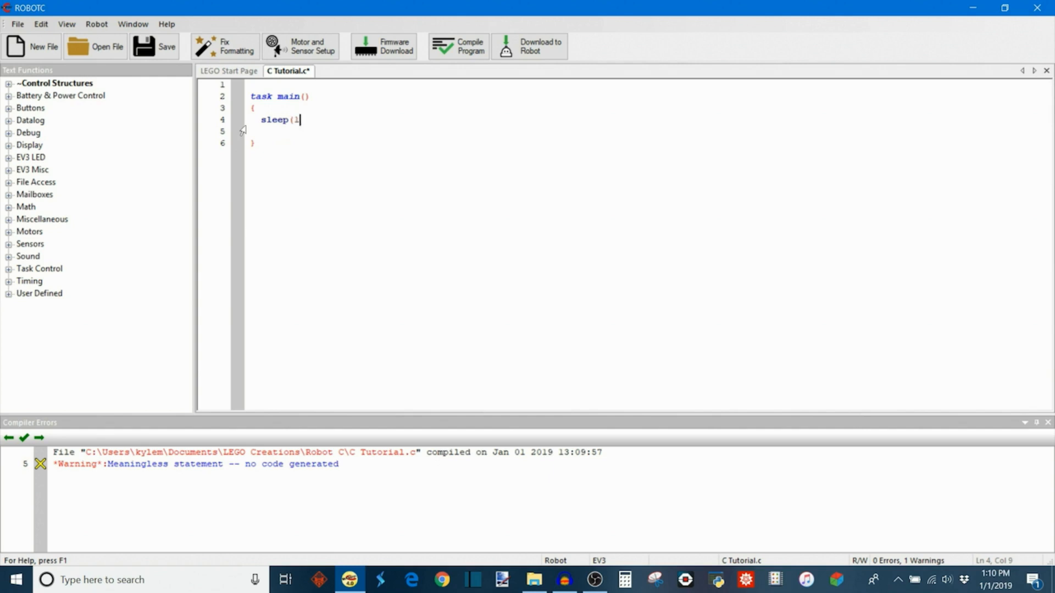
text(000);)
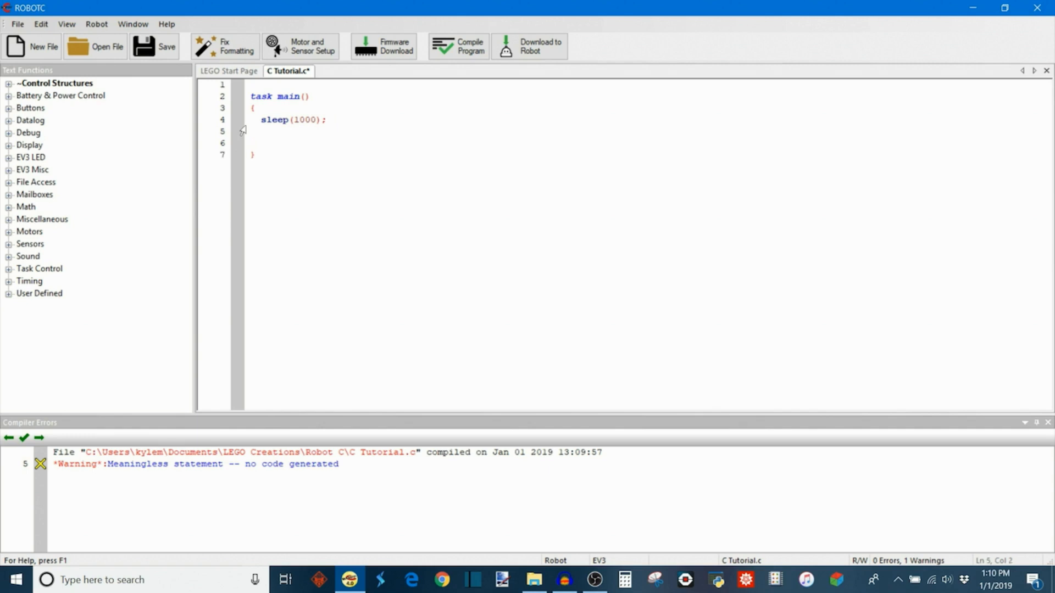
Try a wait1Msec(1000) line below it and recompile so only sleep(1000); remains error-free.
click(262, 131)
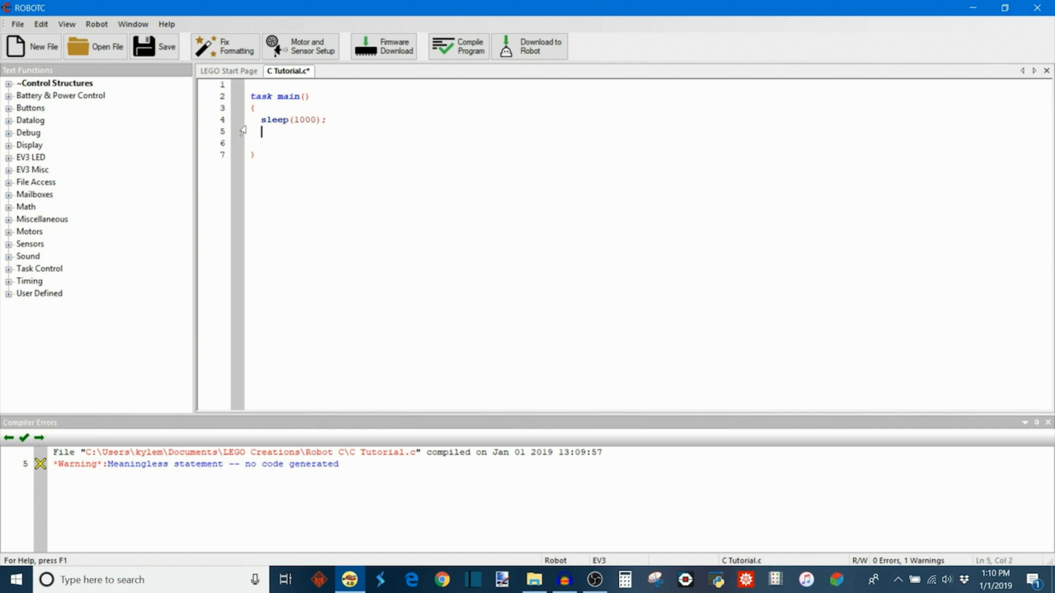
text(wait)
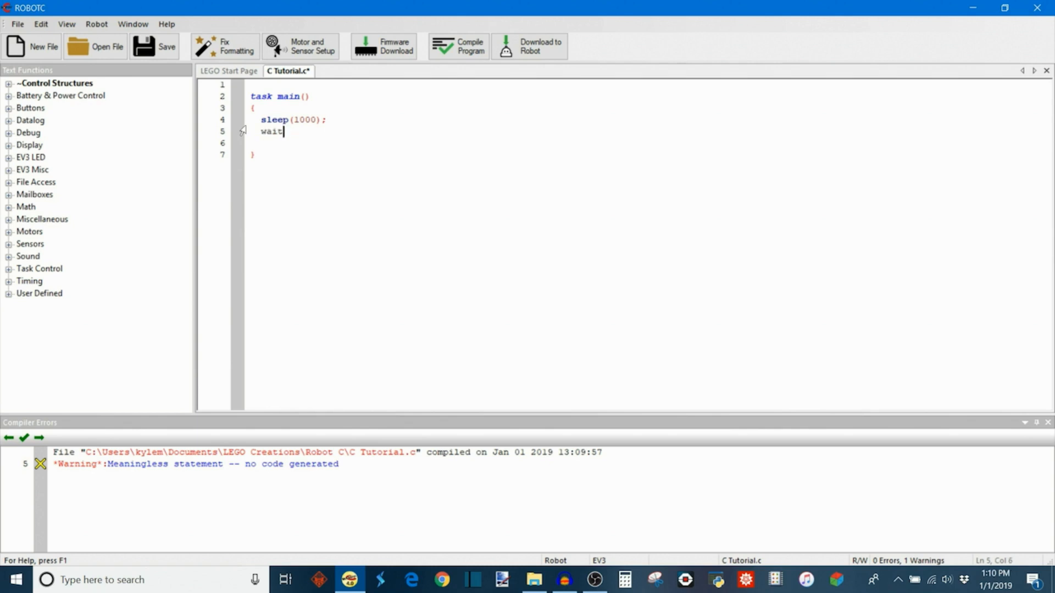
text(1Msec)
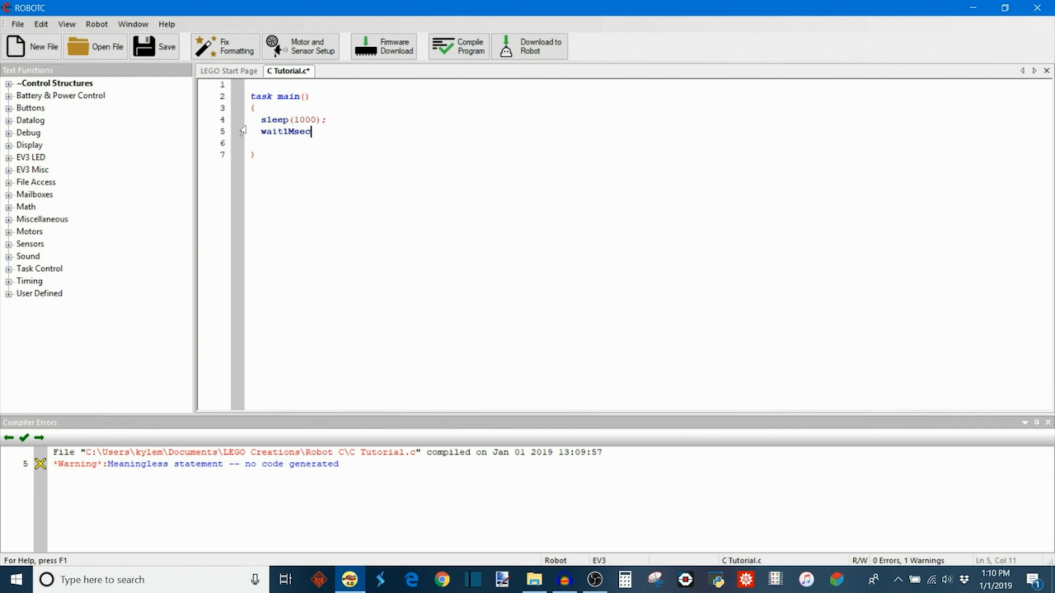
text((1000);)
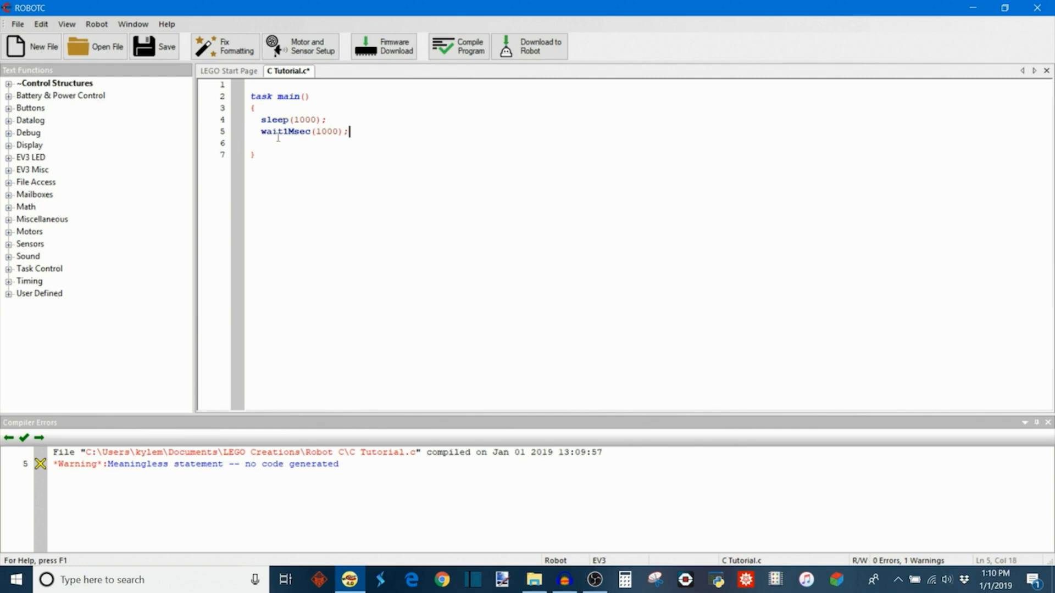
click(458, 46)
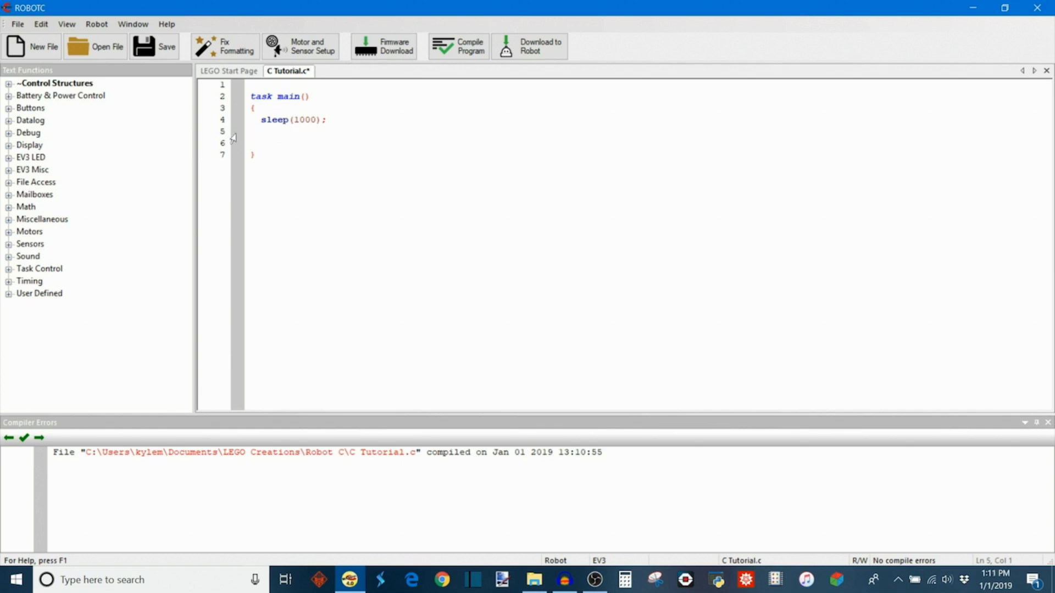
Replace sleep(1000); with a while (true) loop containing the comment // something.
click(263, 132)
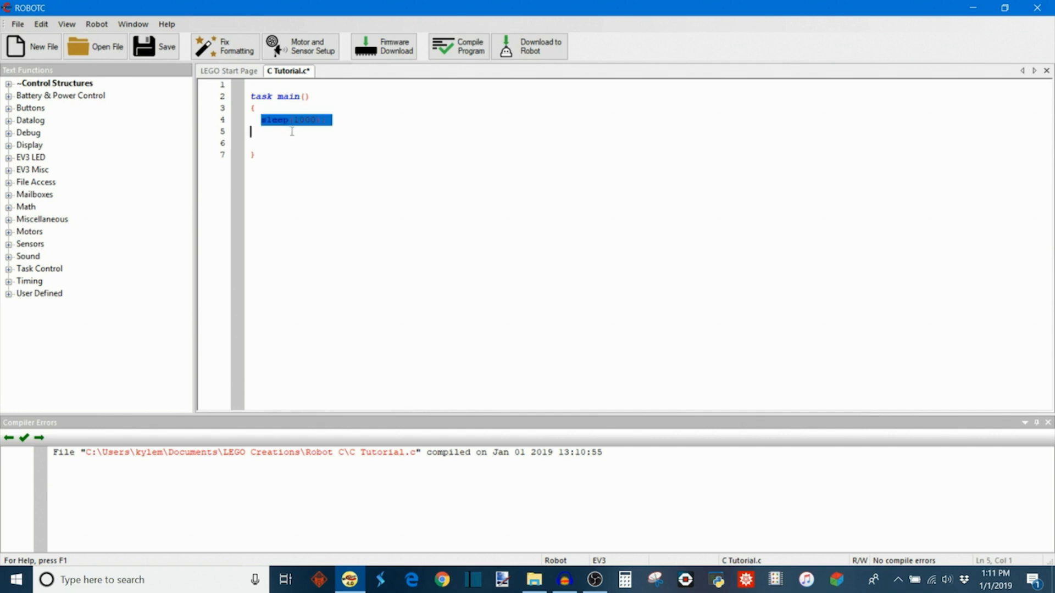
key(Delete)
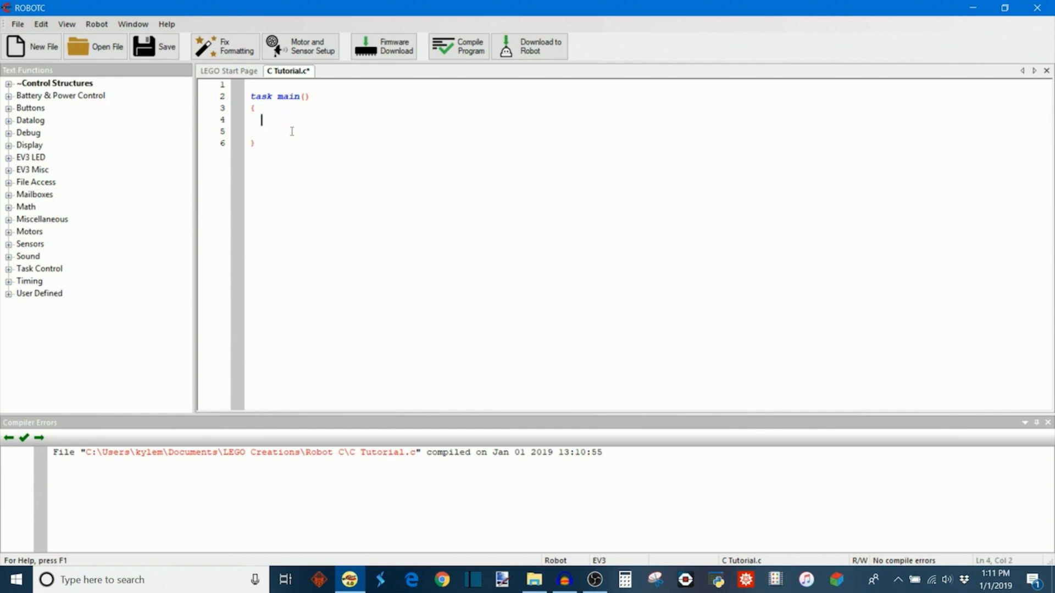
text(while ()
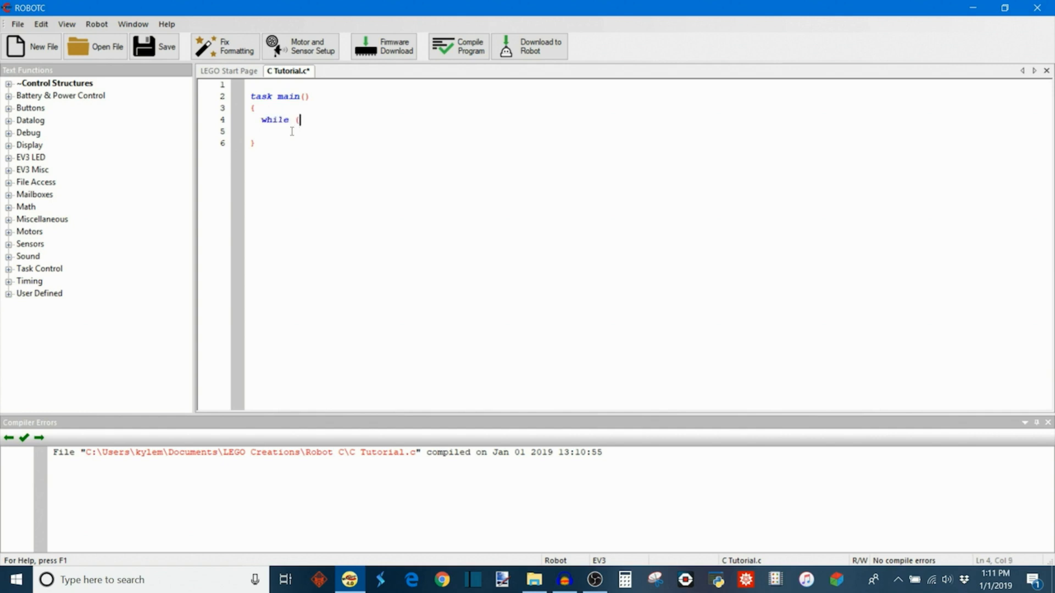
text(true))
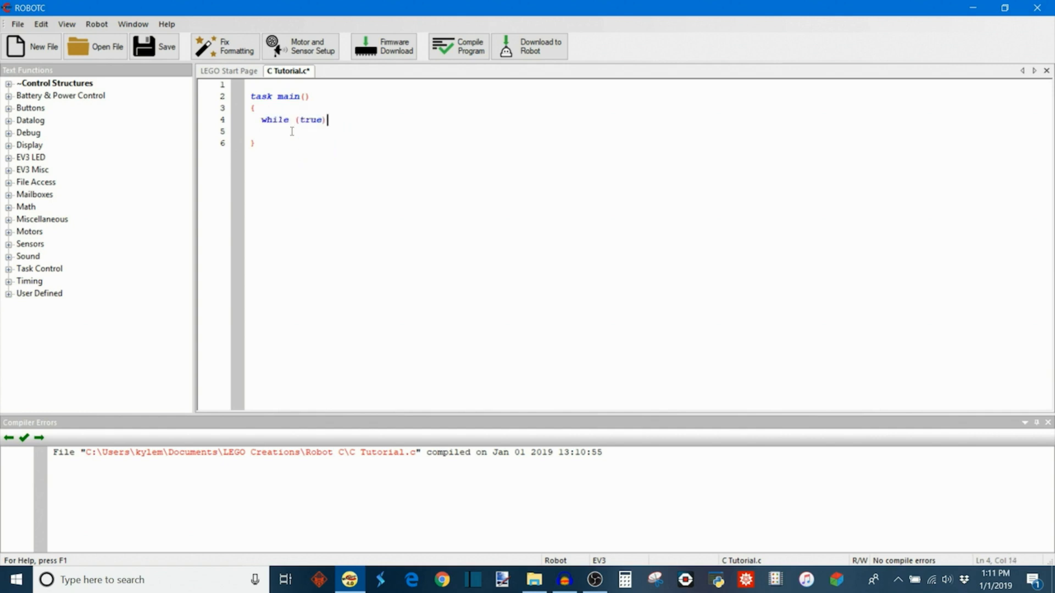
key(enter)
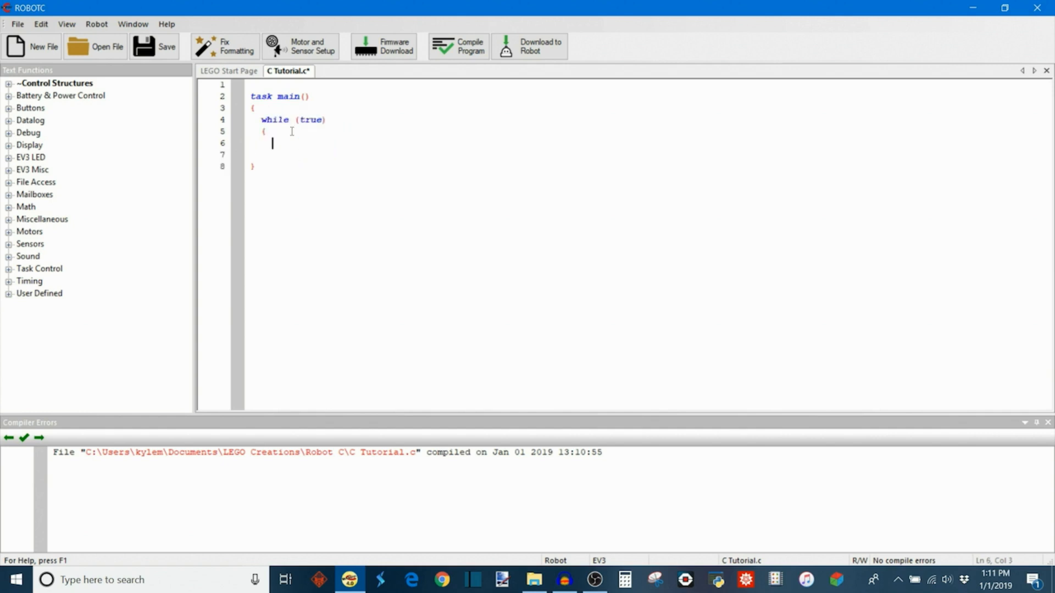
text(// some)
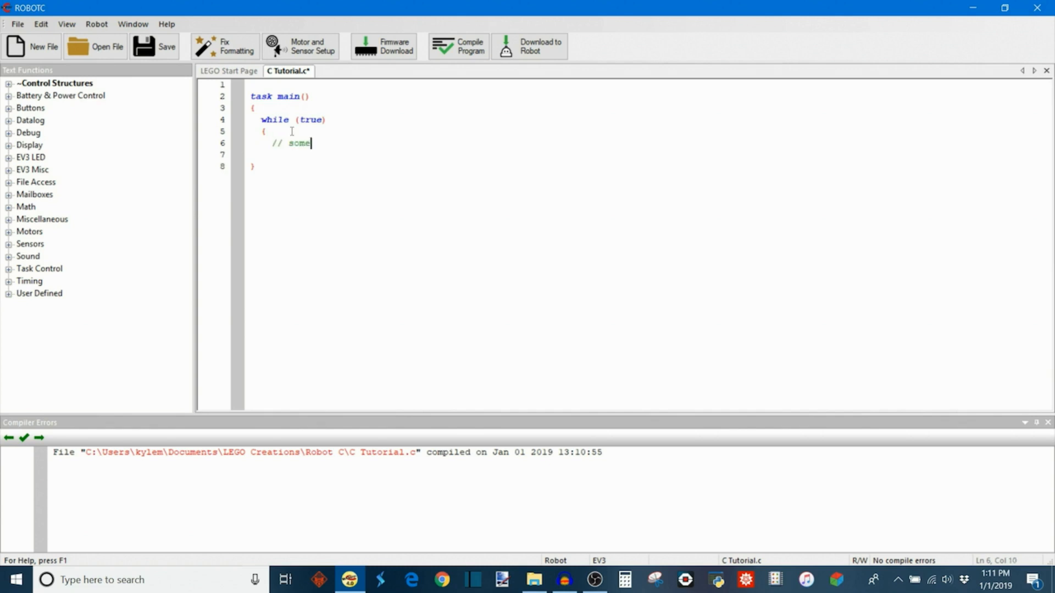
text(thing)
text(})
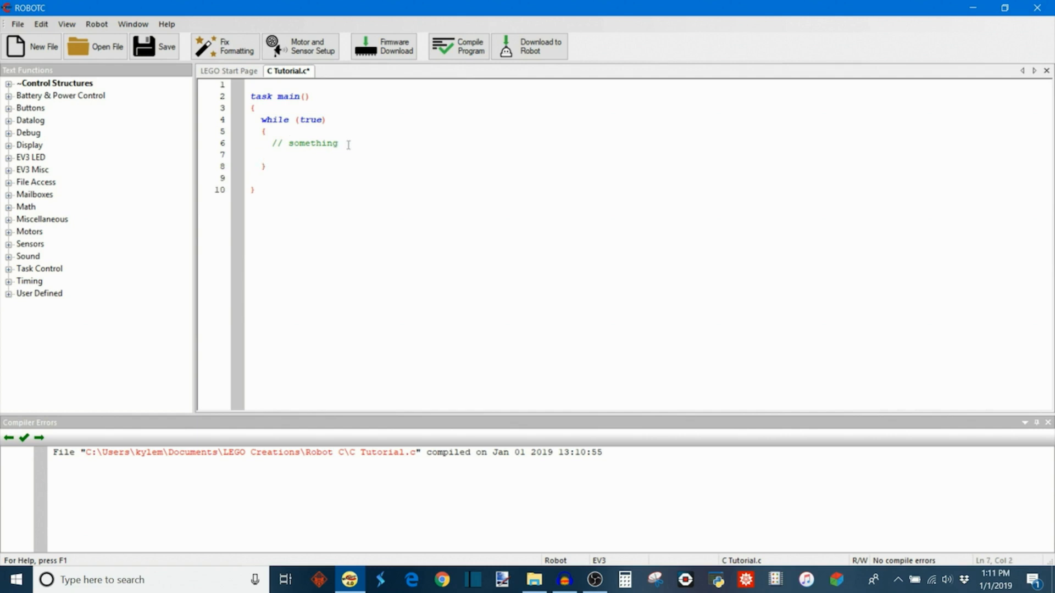
End the while (true) loop body with sleep(20); after the comment.
text(sleep)
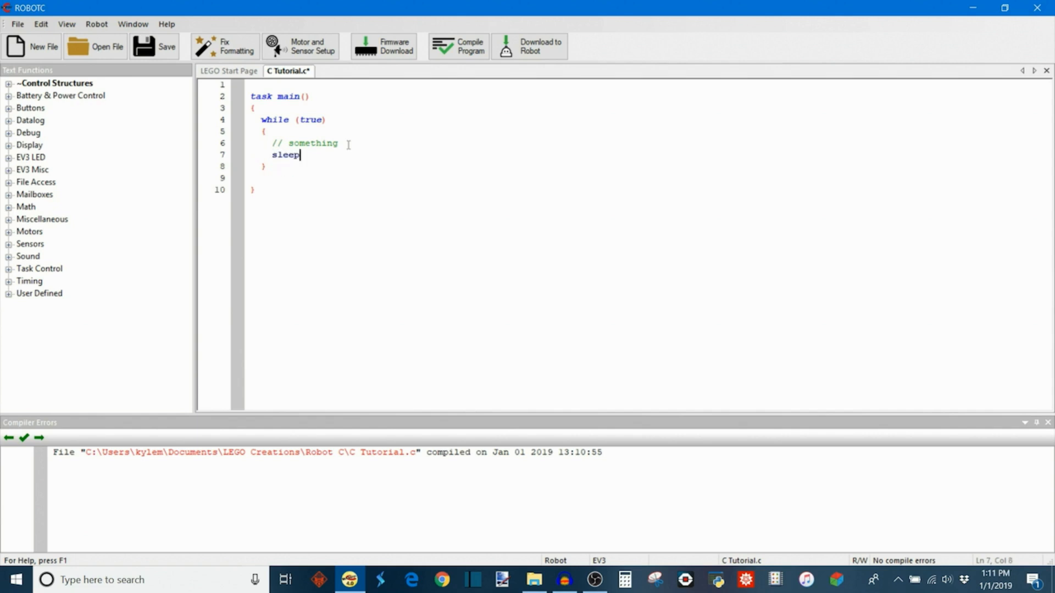
text(()
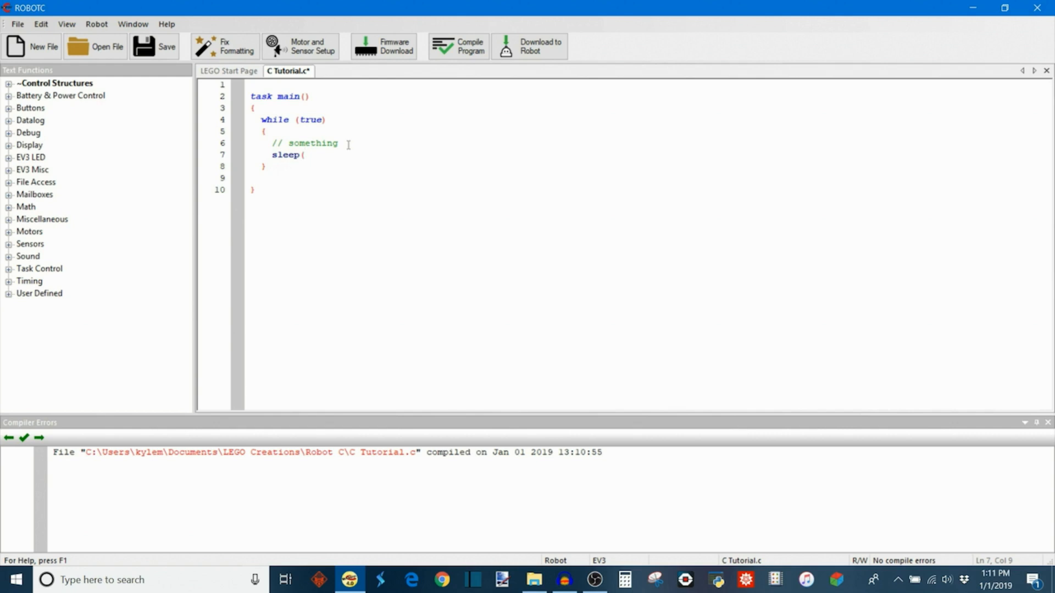
text(50)
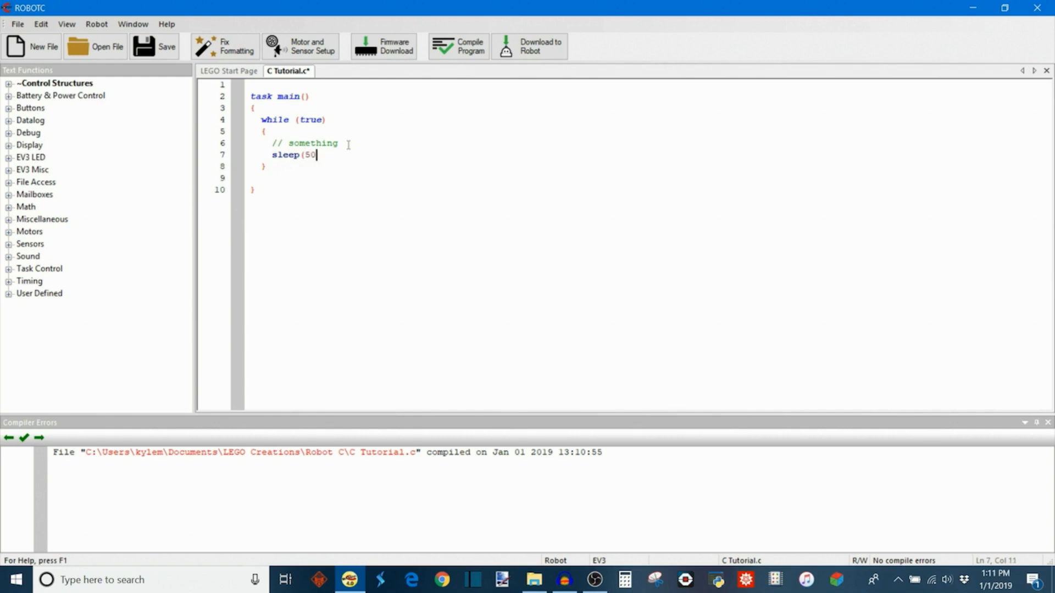
text(20);)
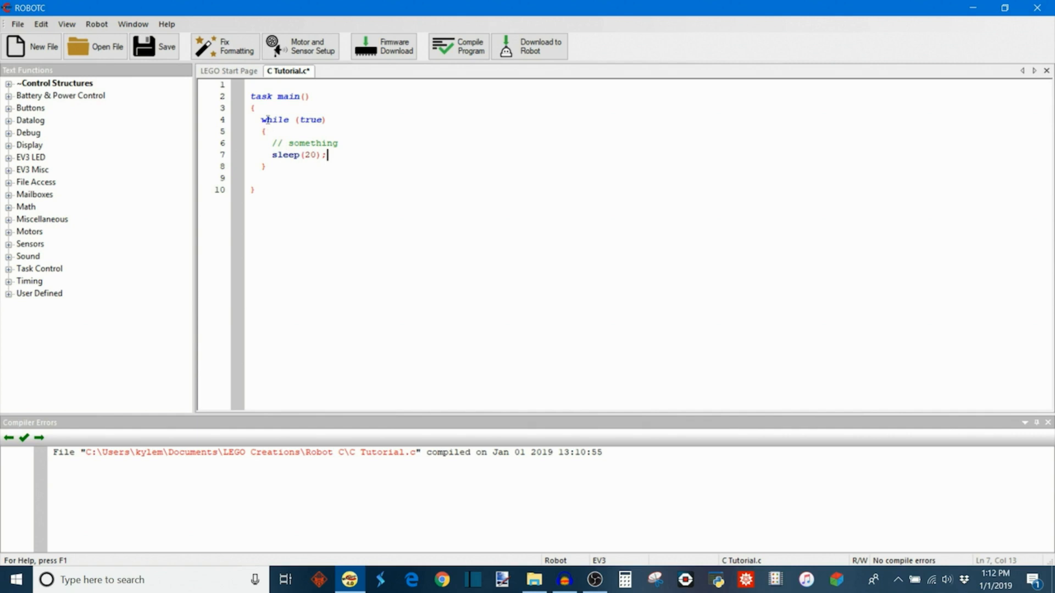
mouse_move(282, 146)
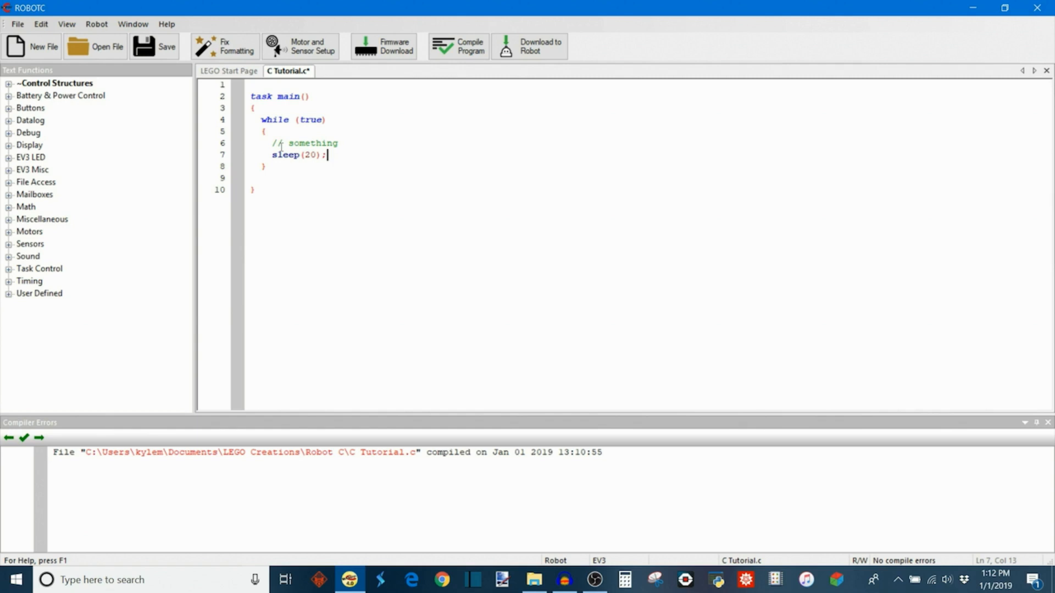
drag(328, 155, 310, 155)
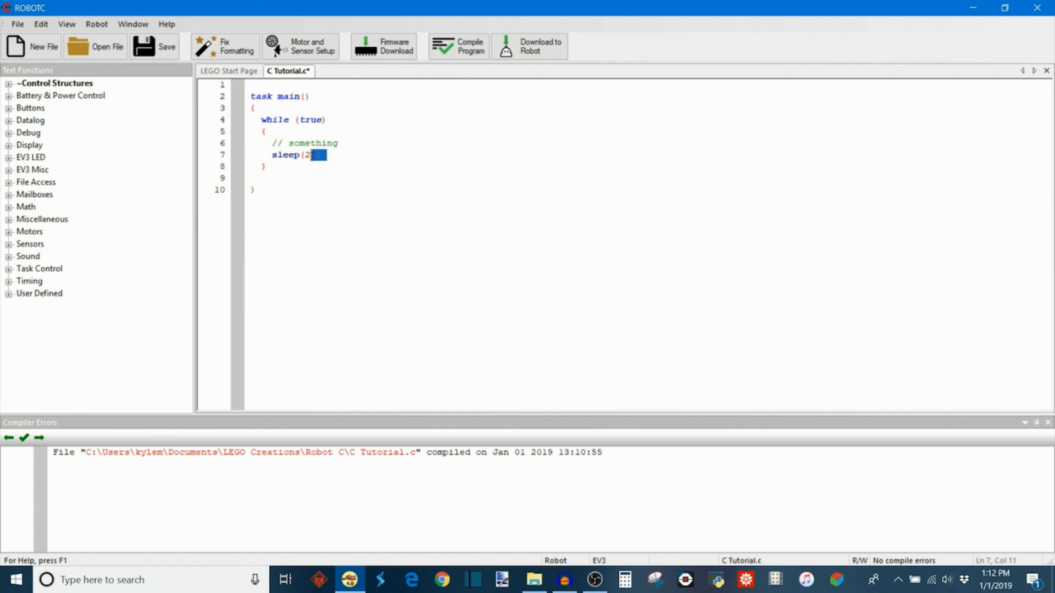
text(0);)
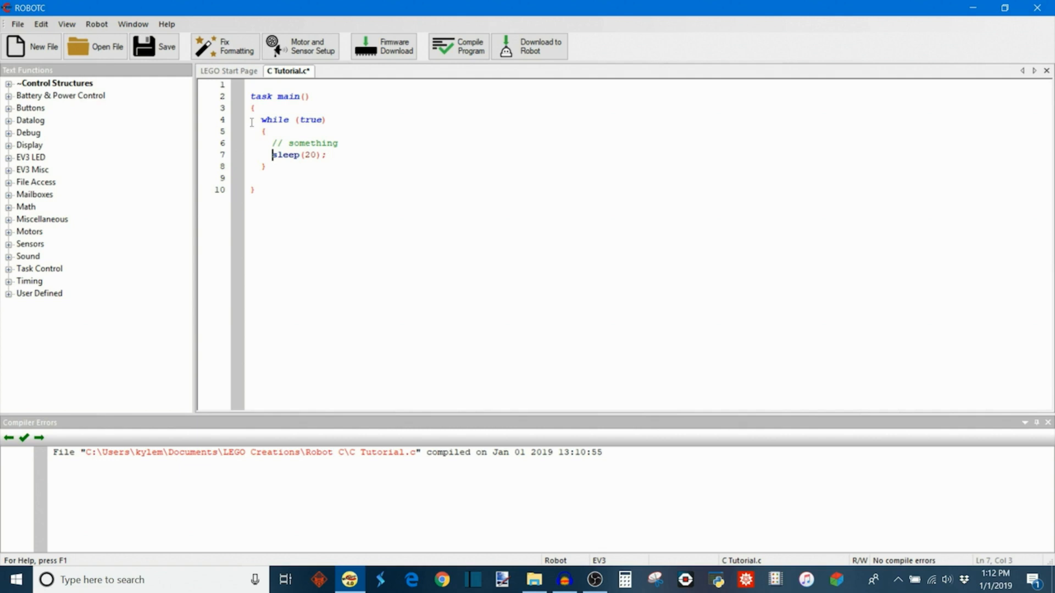
drag(254, 120, 262, 167)
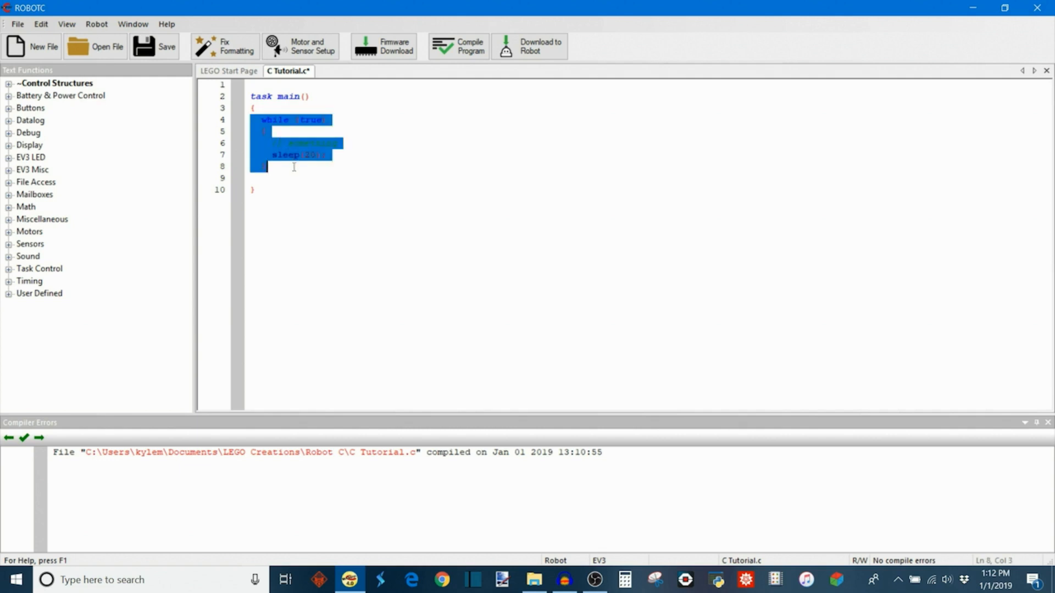
click(307, 168)
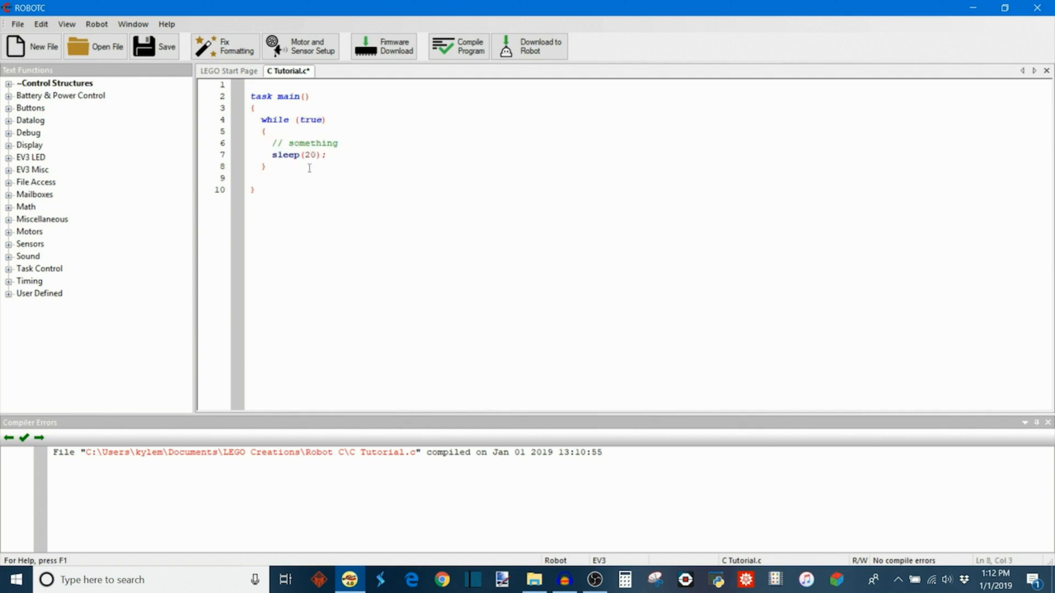